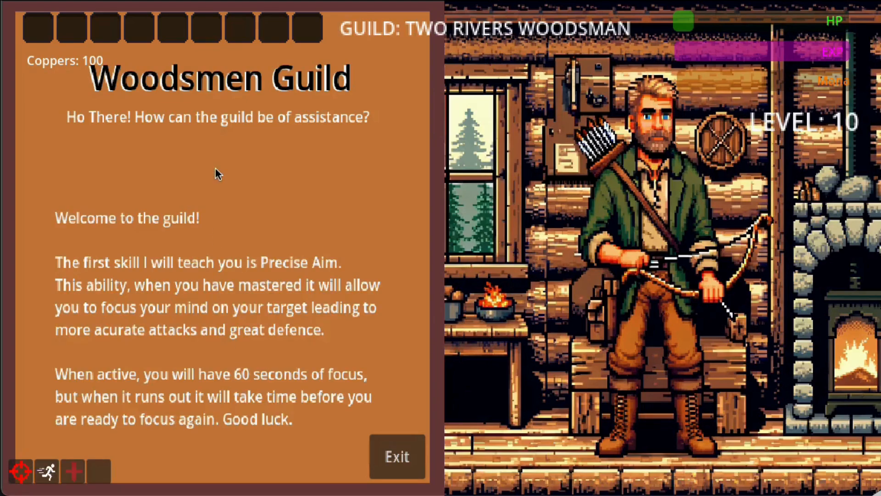
Step: Open the woodsmen_guild_master script and scroll to _on_guild_pressed calling offer_guild_membership
{"action": "left_click", "coordinate": [397, 456]}
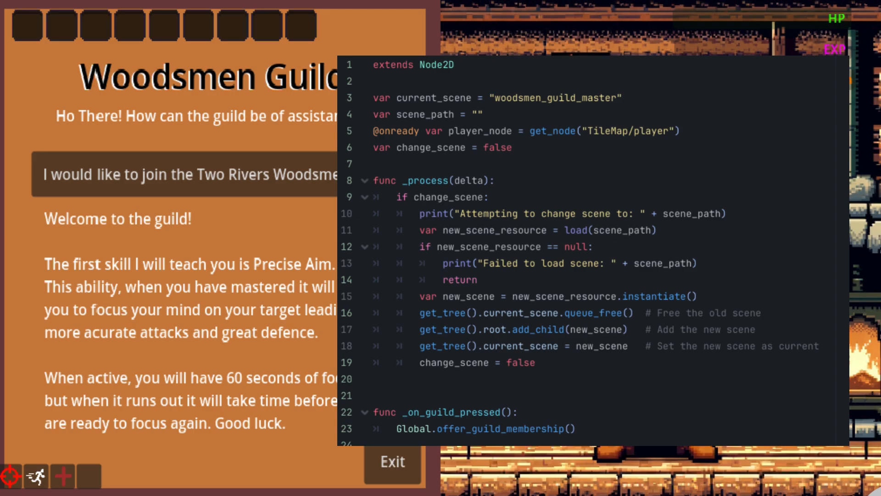
{"action": "scroll", "scroll_direction": "down", "scroll_amount": 3}
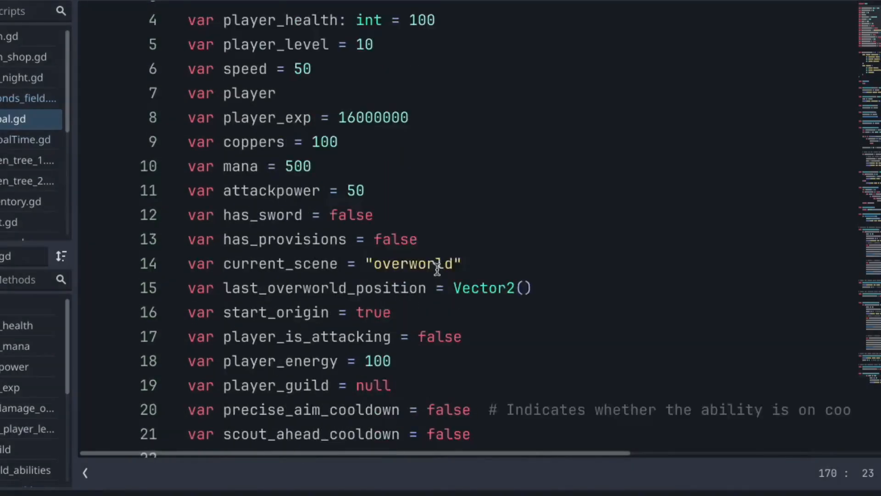
Step: Scroll global.gd past guild_abilities, offer_guild_membership, Precise Aim and Scout Ahead to activate_bind_wounds
{"action": "scroll", "scroll_direction": "down", "scroll_amount": 3}
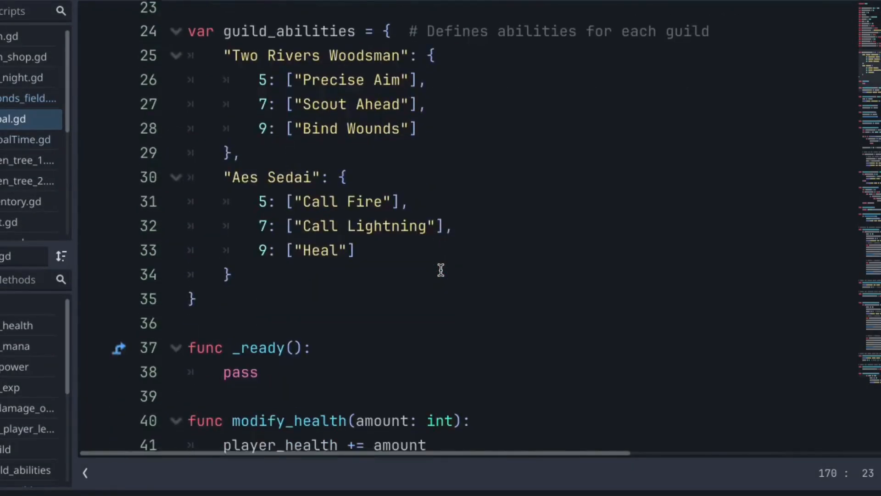
{"action": "scroll", "scroll_direction": "down", "scroll_amount": 3}
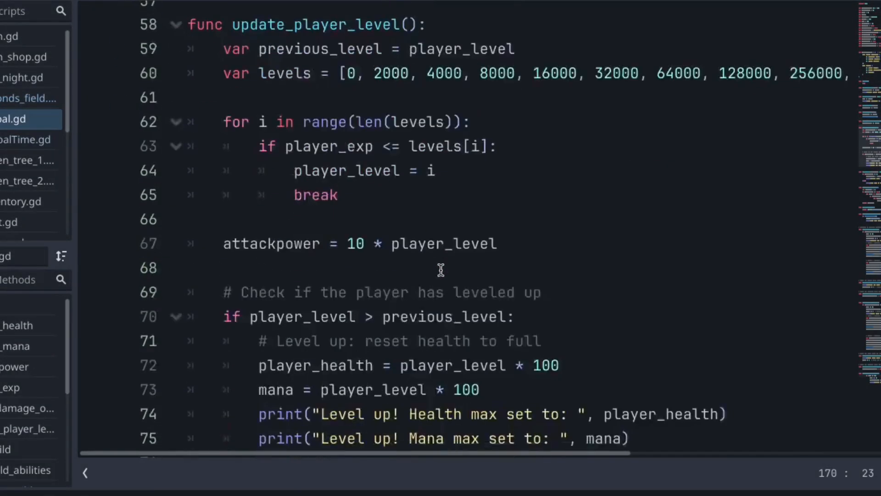
{"action": "scroll", "scroll_direction": "down", "scroll_amount": 3}
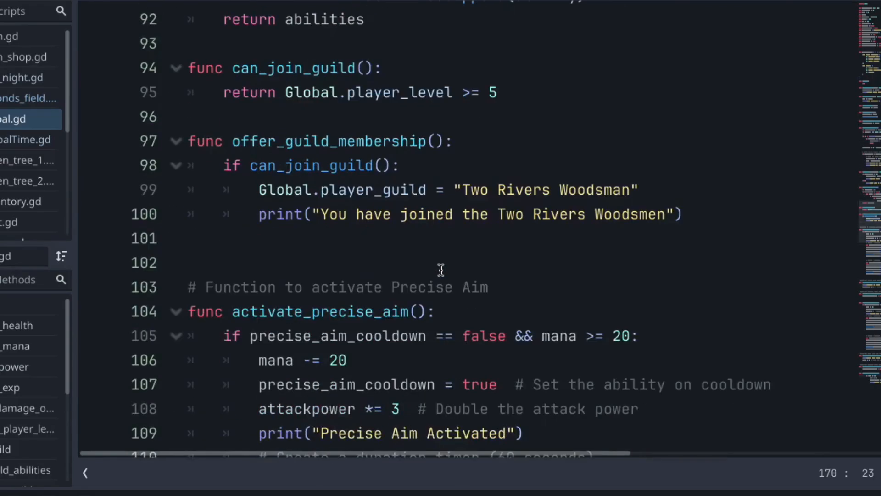
{"action": "scroll", "scroll_direction": "down", "scroll_amount": 3}
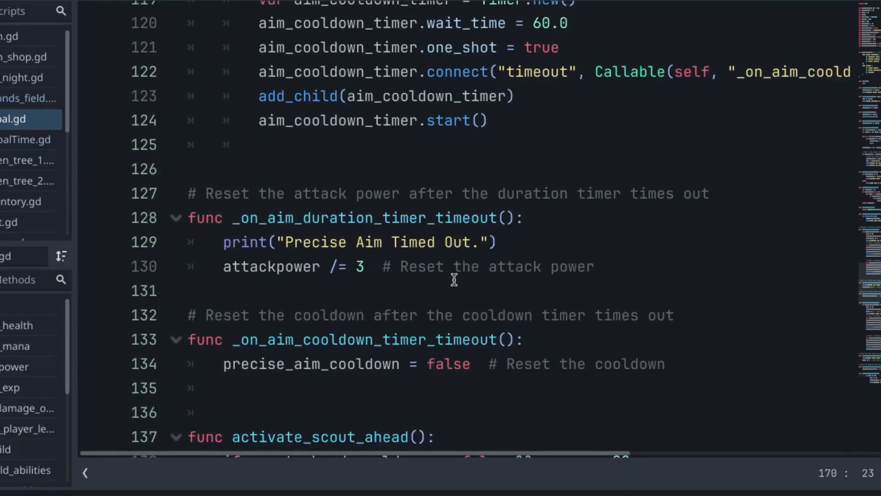
{"action": "scroll", "scroll_direction": "down", "scroll_amount": 3}
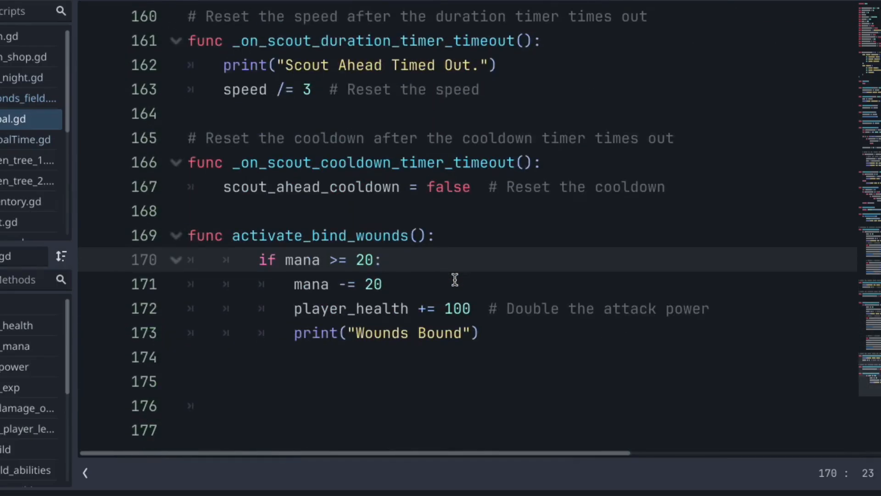
{"action": "mouse_move", "coordinate": [437, 107]}
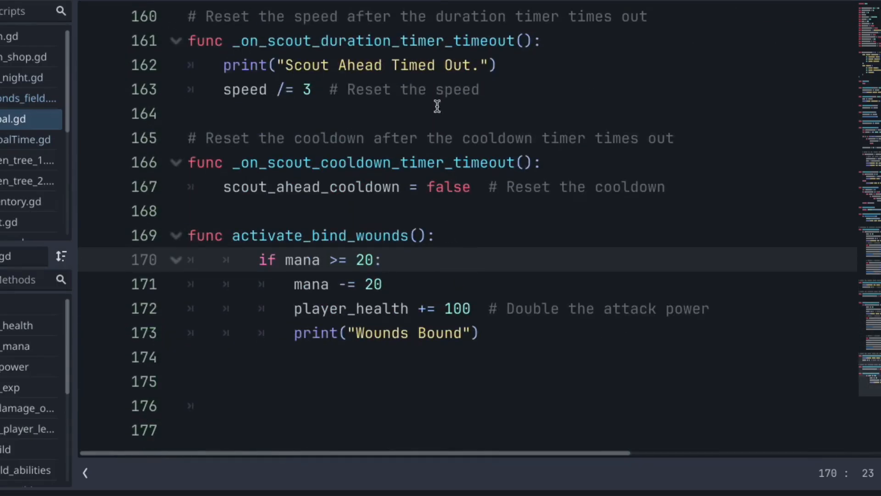
{"action": "mouse_move", "coordinate": [460, 279]}
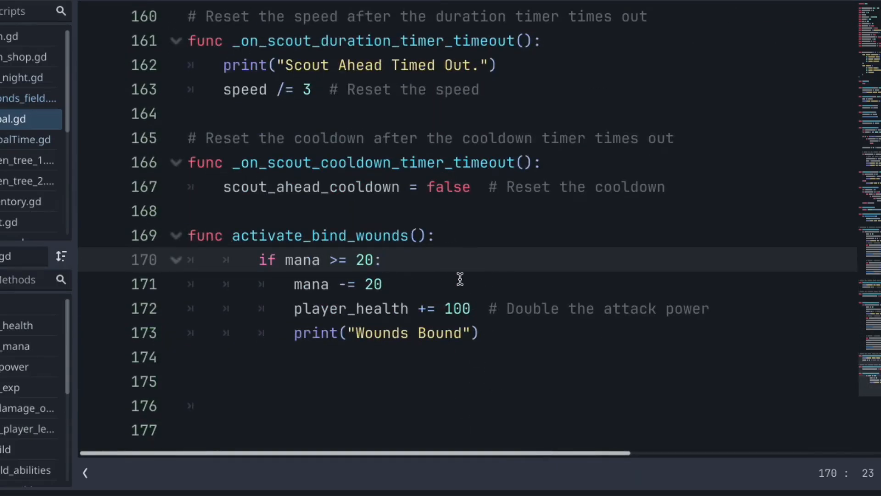